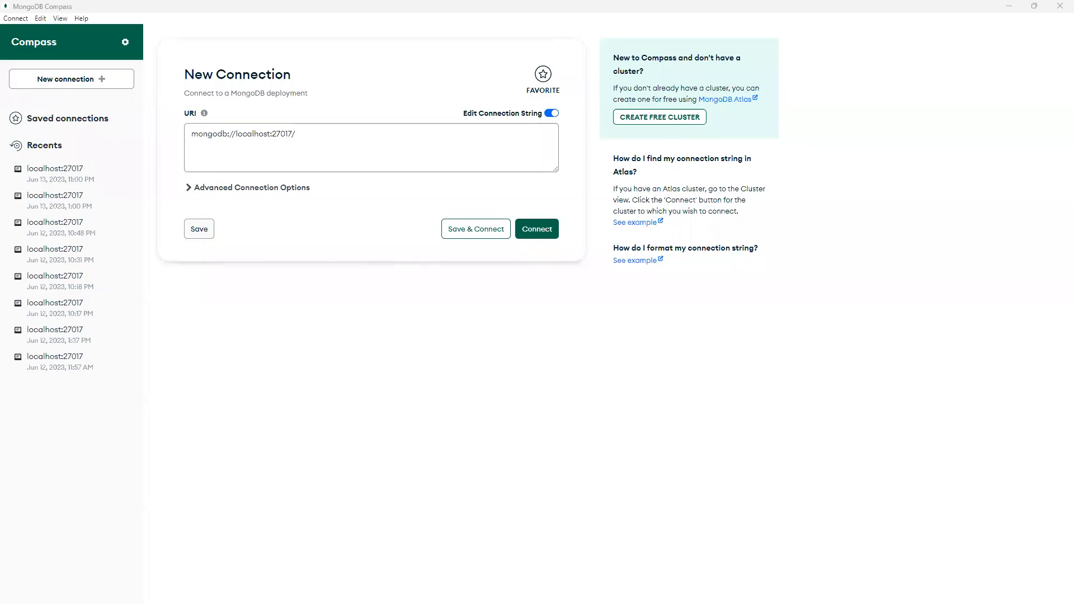
{"action": "mouse_move", "coordinate": [414, 181]}
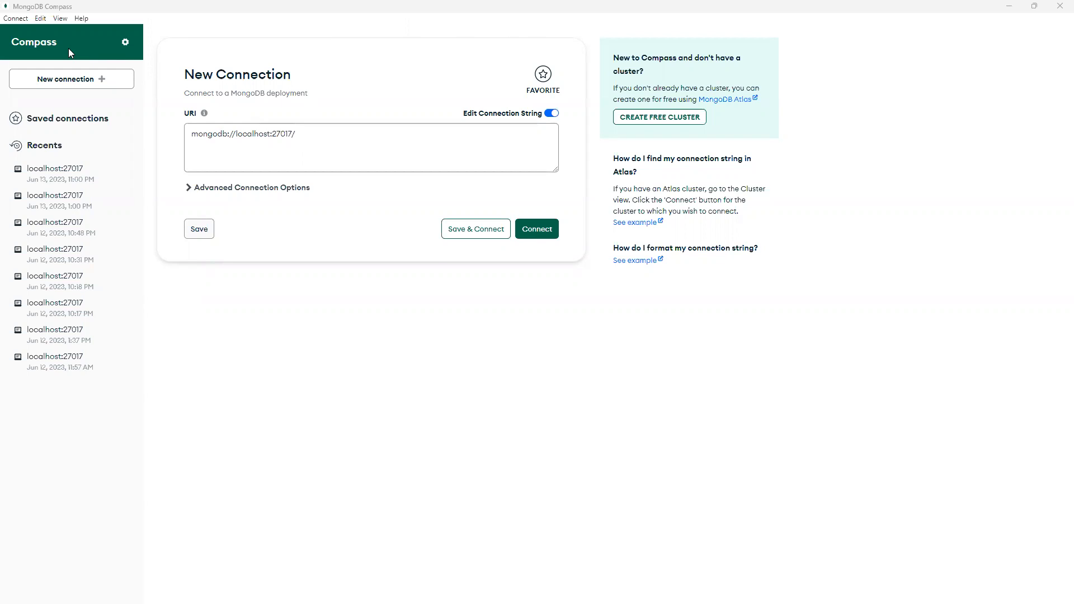
Step: Connect to the local MongoDB server at mongodb://localhost:27017/
{"action": "left_click", "coordinate": [537, 229]}
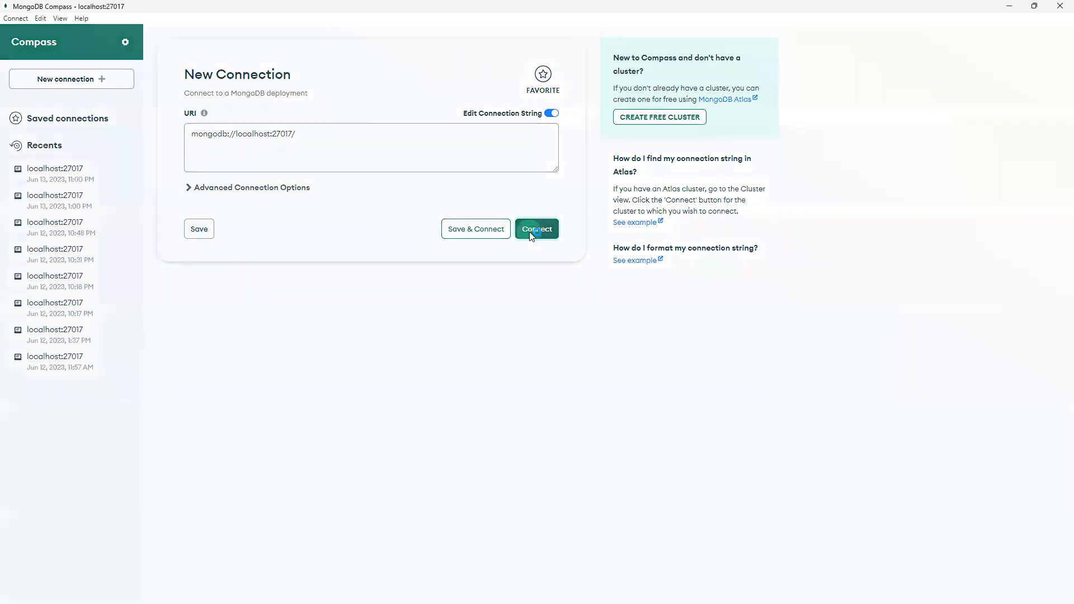
{"action": "left_click", "coordinate": [536, 229]}
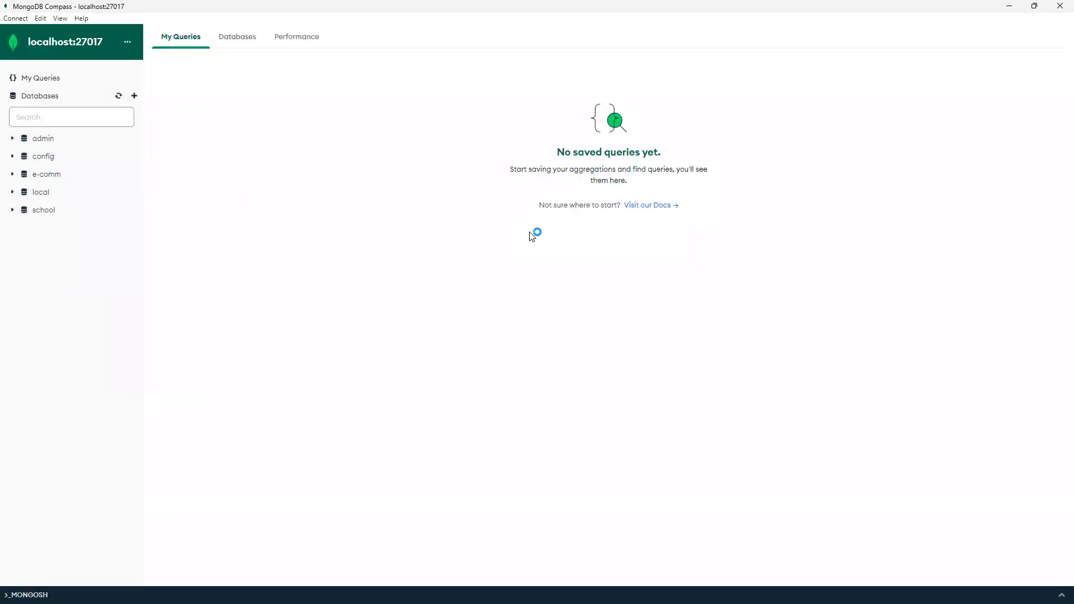
{"action": "mouse_move", "coordinate": [431, 245]}
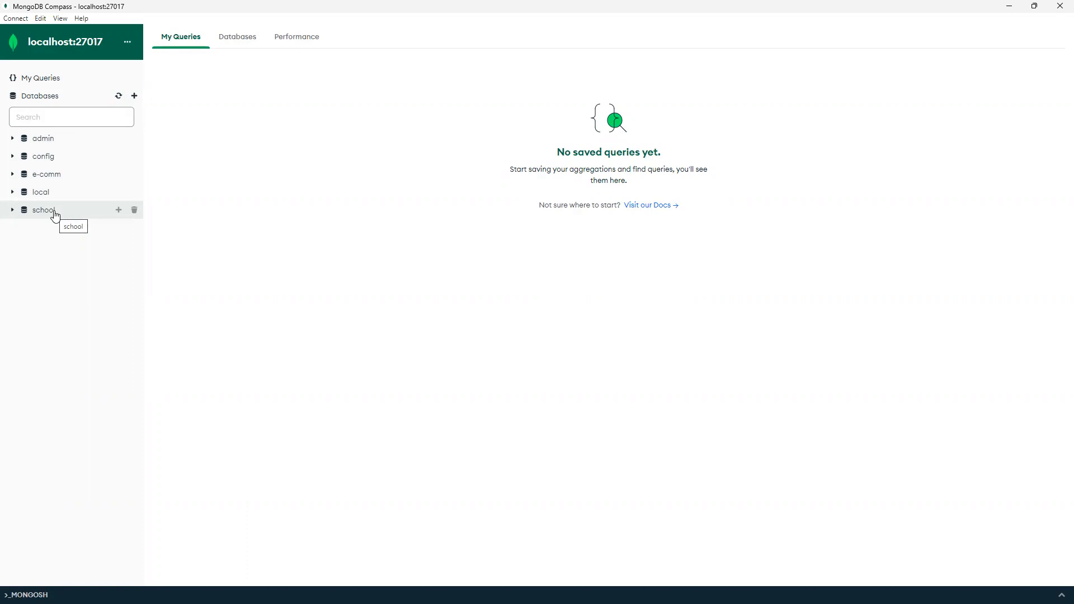
Step: Open school.student, show its documents as a table, and expand the MONGOSH shell
{"action": "left_click", "coordinate": [43, 210]}
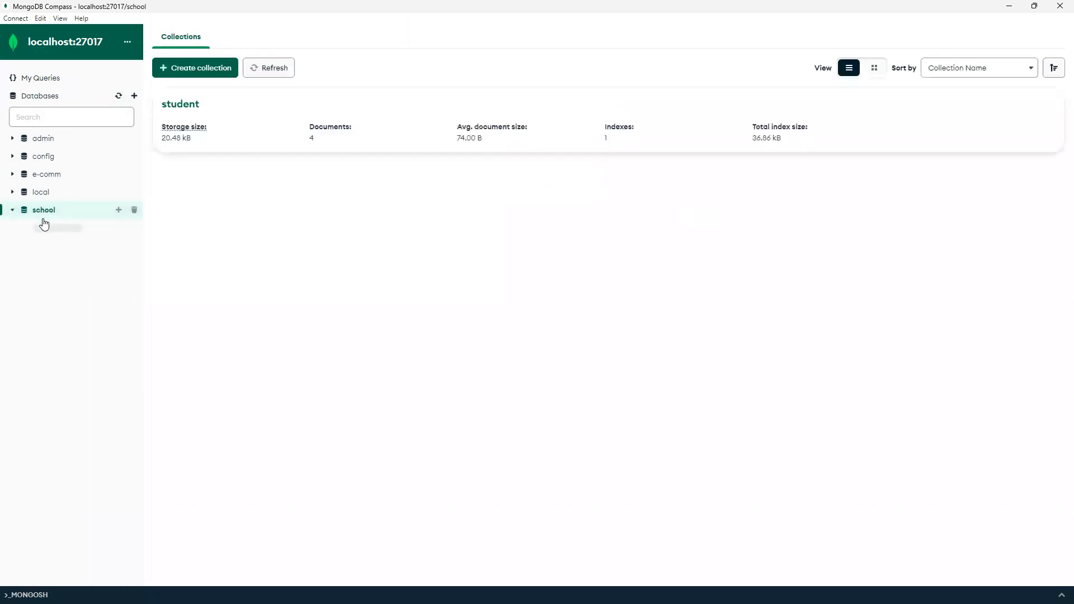
{"action": "left_click", "coordinate": [58, 227]}
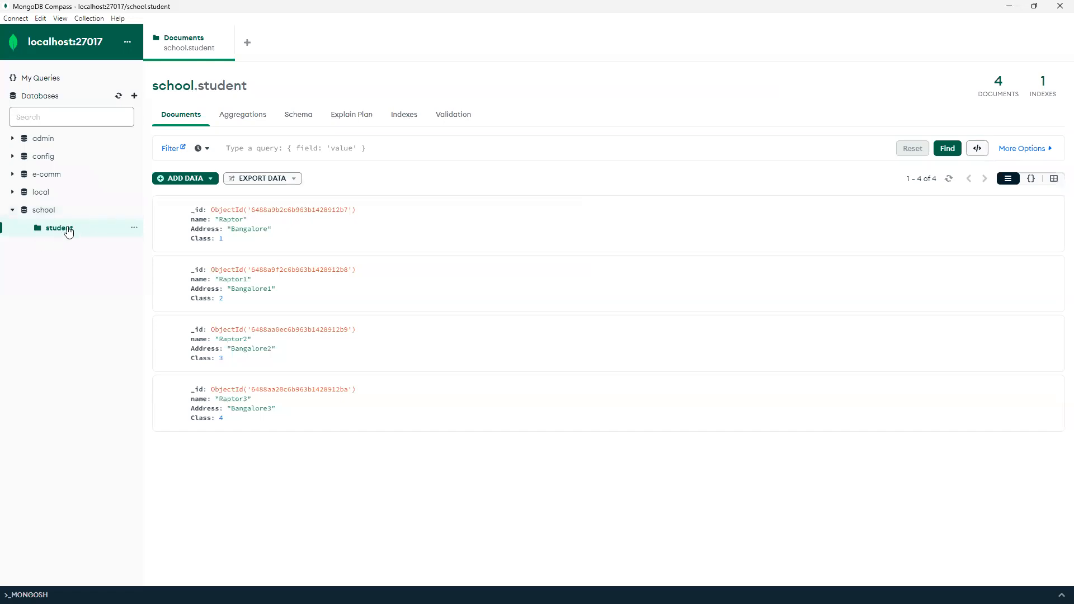
{"action": "left_click", "coordinate": [1054, 179]}
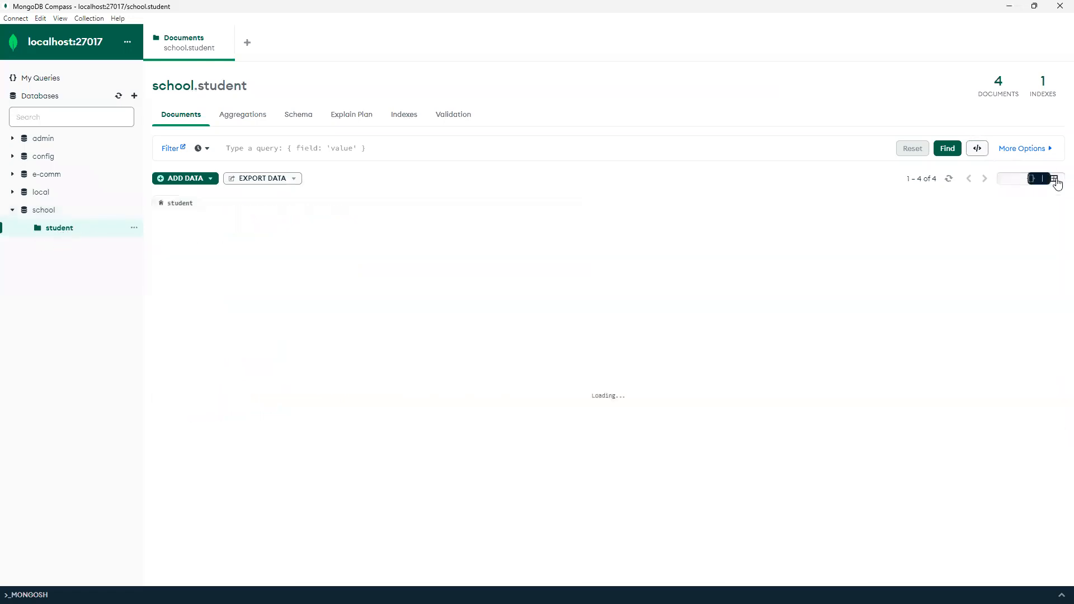
{"action": "left_click", "coordinate": [1053, 179]}
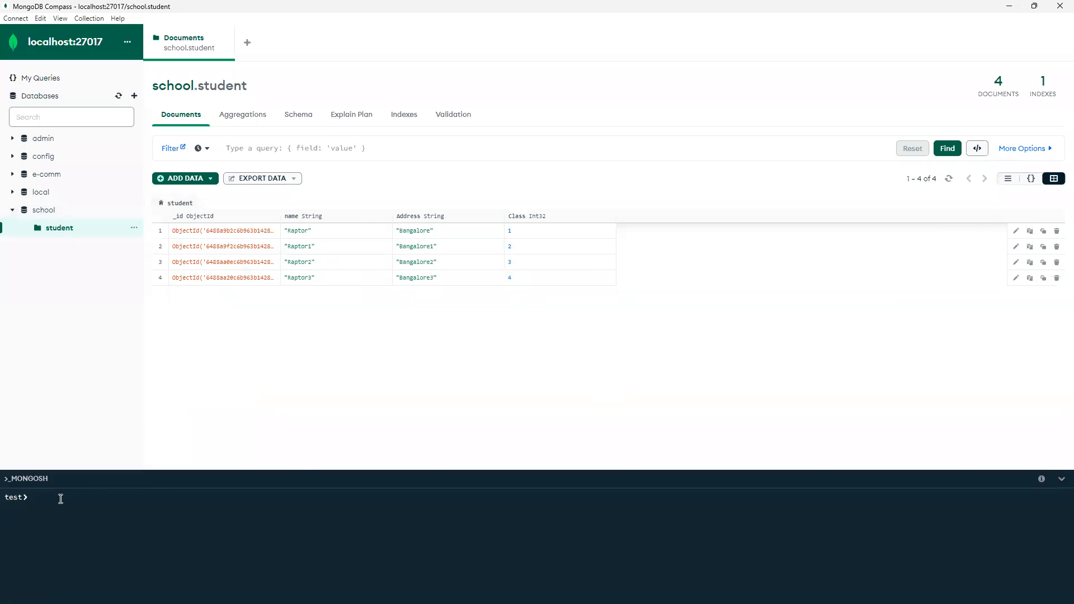
Step: Run 'use school' in the shell and begin typing a db. command
{"action": "type", "text": "u"}
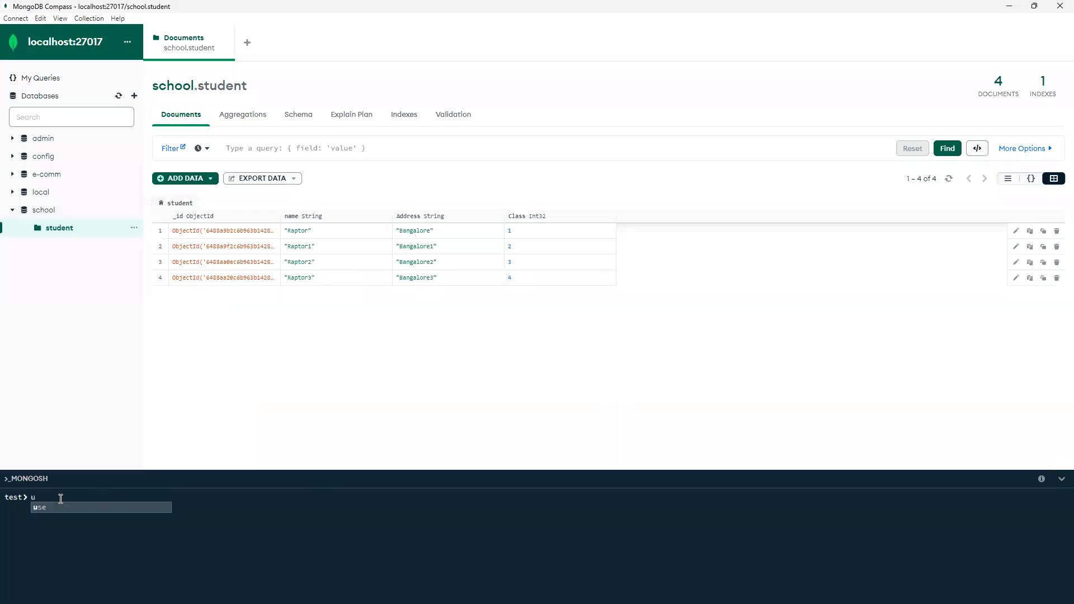
{"action": "type", "text": "se school"}
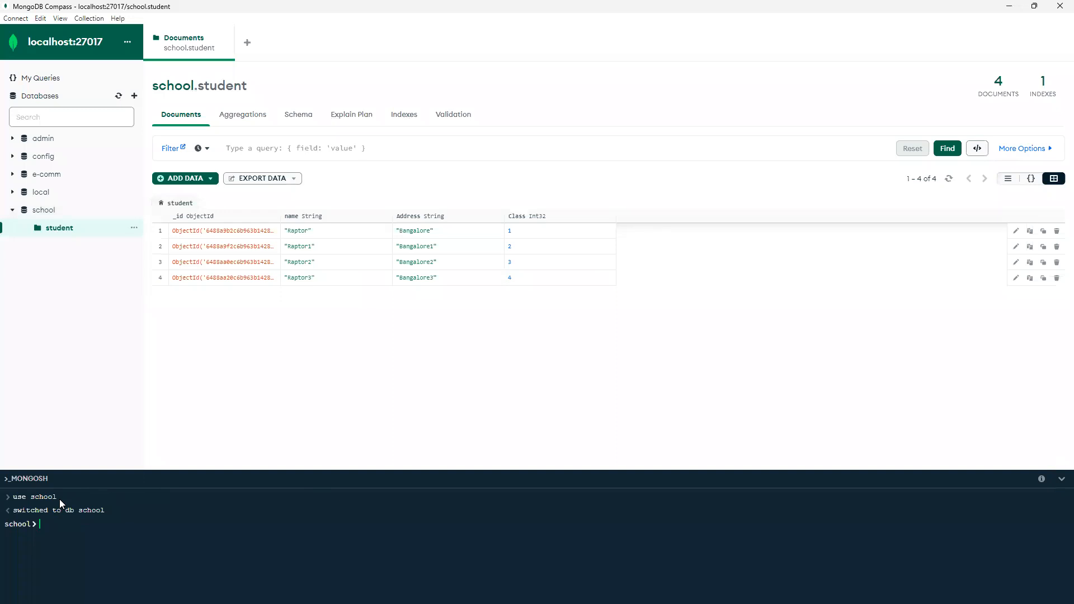
{"action": "type", "text": "db"}
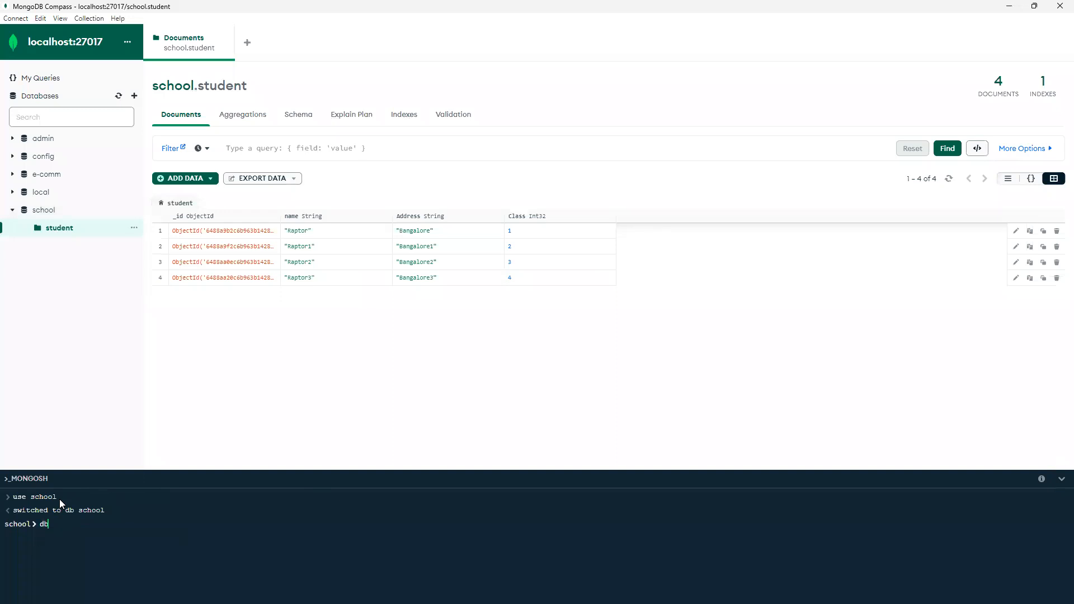
{"action": "type", "text": "."}
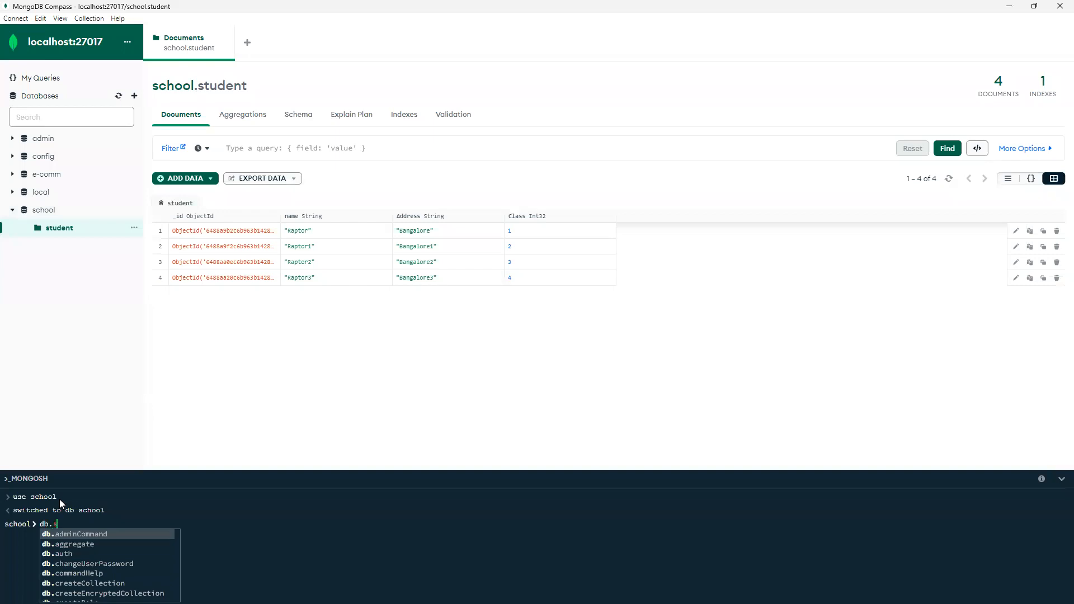
Step: Run db.student.find() and scroll through the four returned documents, Raptor to Raptor3
{"action": "type", "text": "student"}
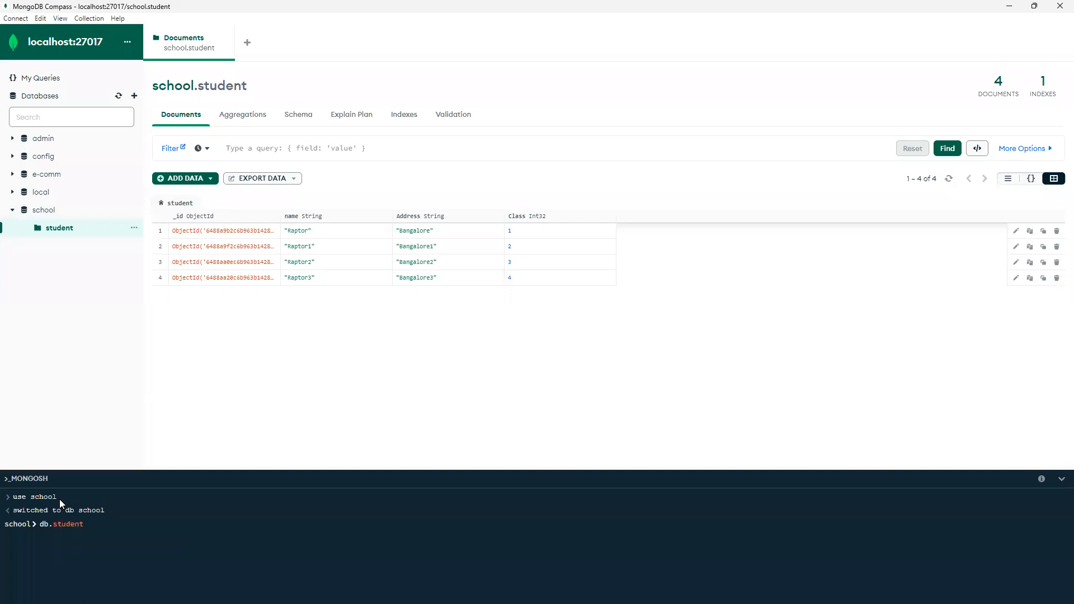
{"action": "type", "text": ".find("}
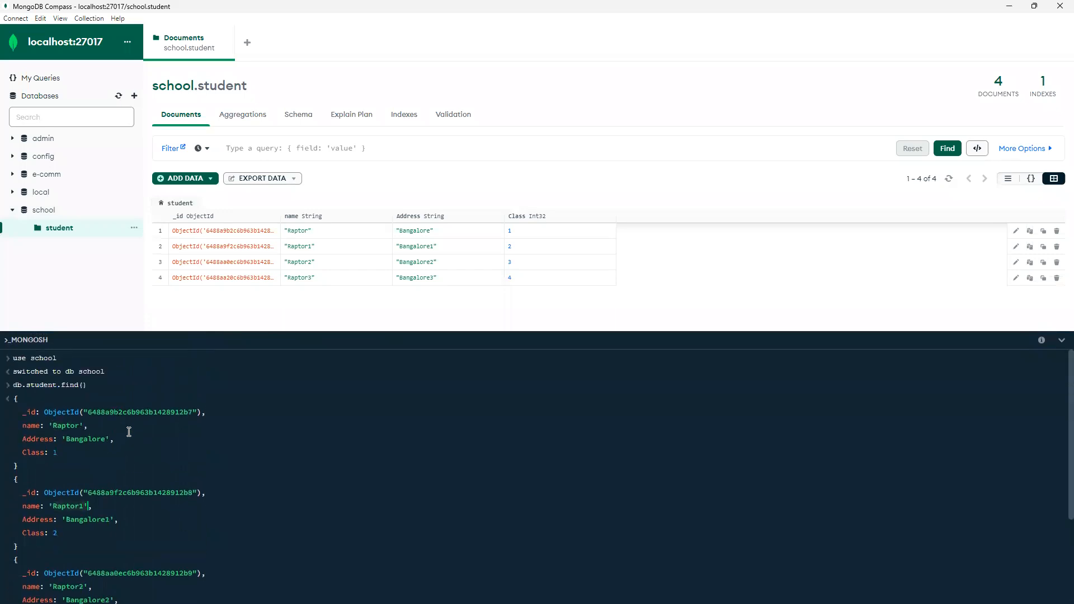
{"action": "double_click", "coordinate": [68, 506]}
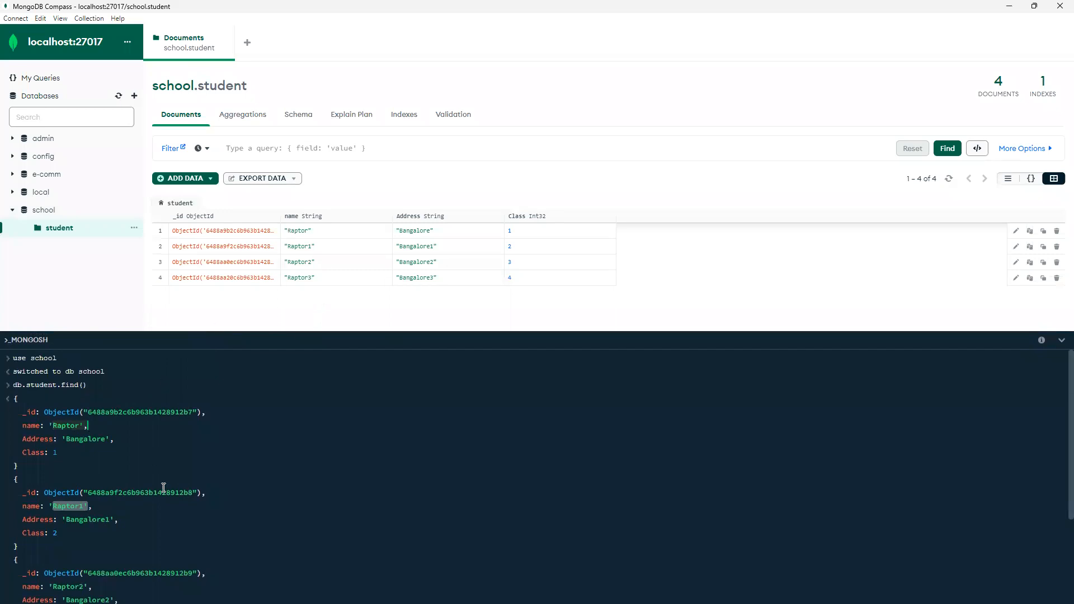
{"action": "scroll", "scroll_direction": "down", "scroll_amount": 3}
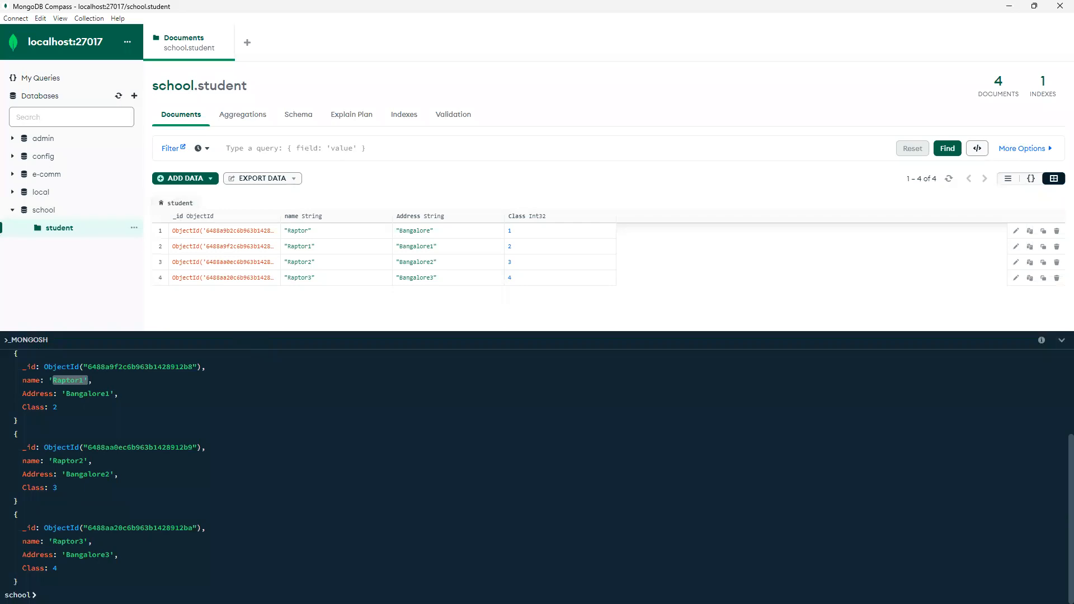
Step: Type the query db.student.findOne({name:"R at the school prompt
{"action": "type", "text": "db.student.find()"}
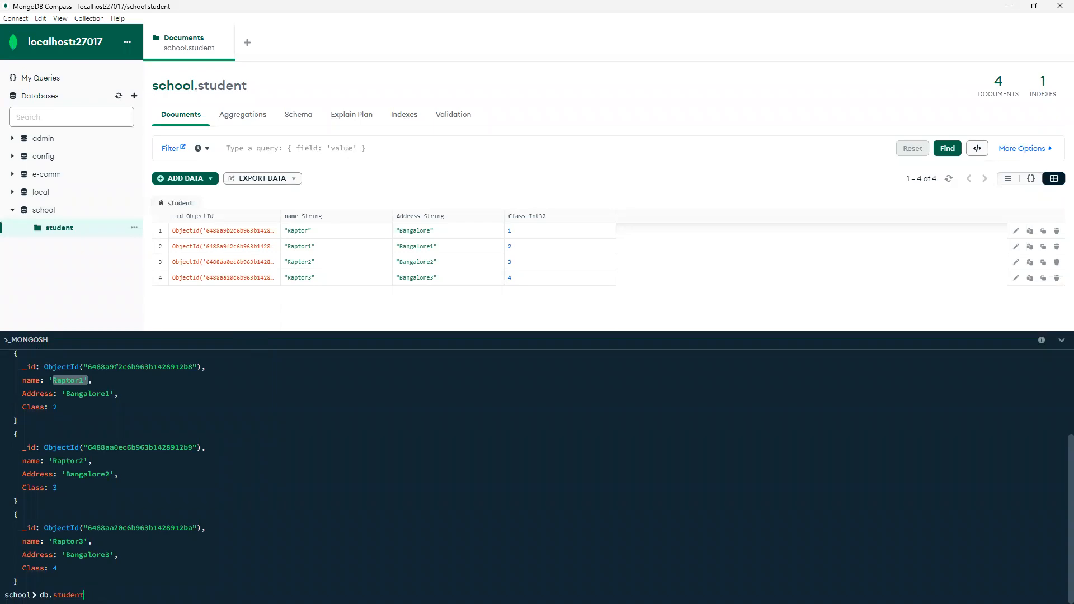
{"action": "type", "text": ".findOne"}
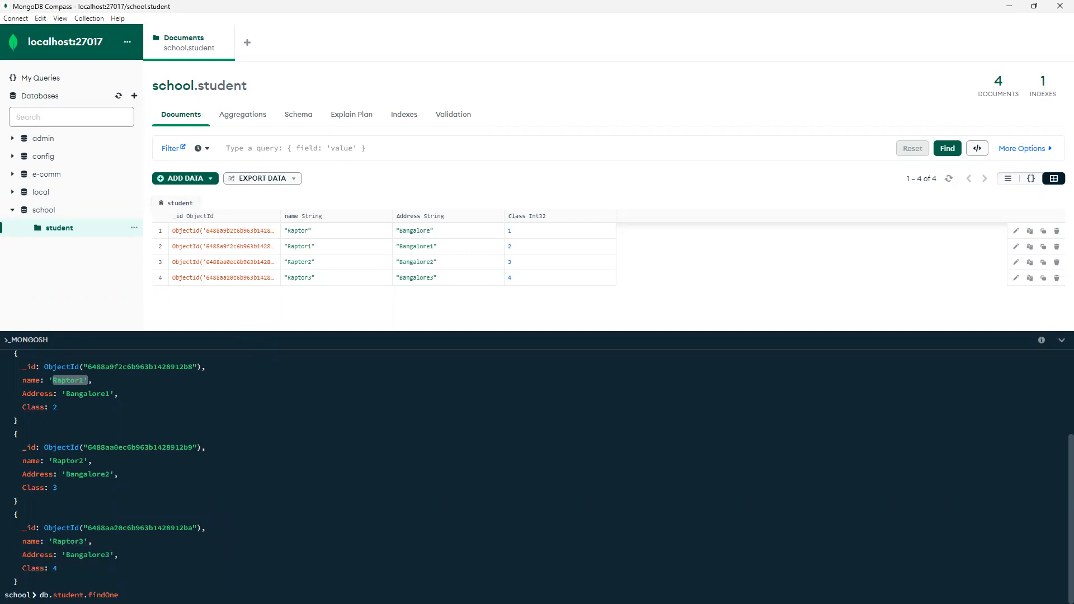
{"action": "type", "text": "()"}
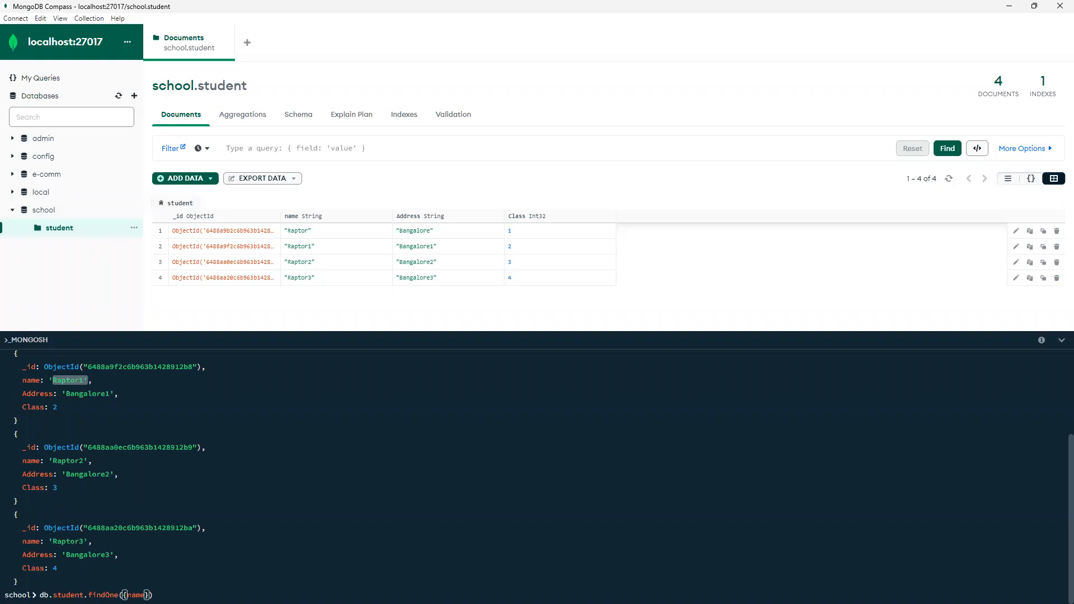
{"action": "type", "text": ":\""}
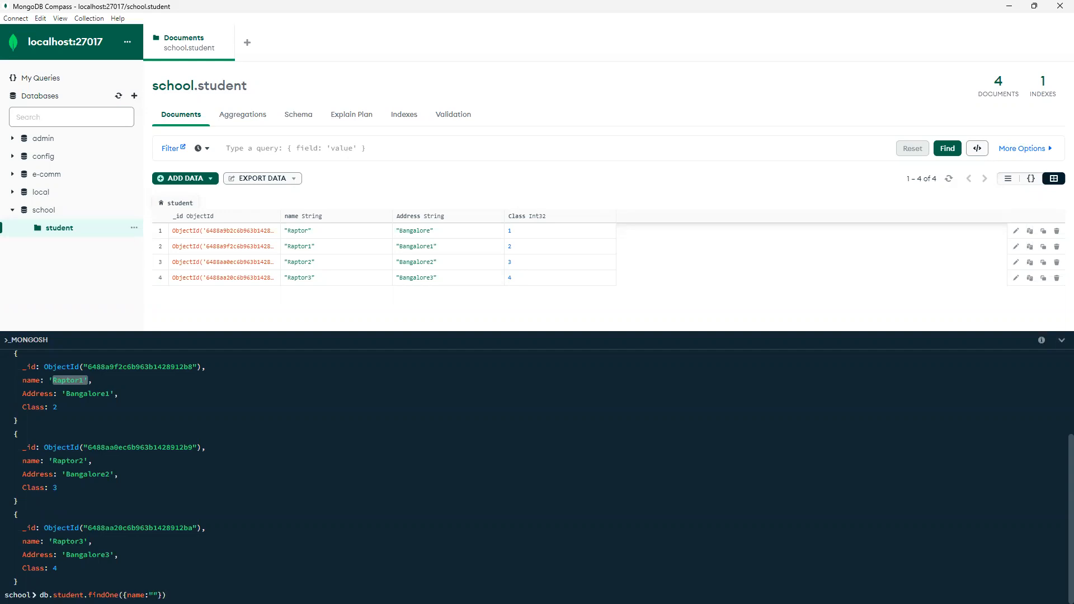
{"action": "type", "text": "R"}
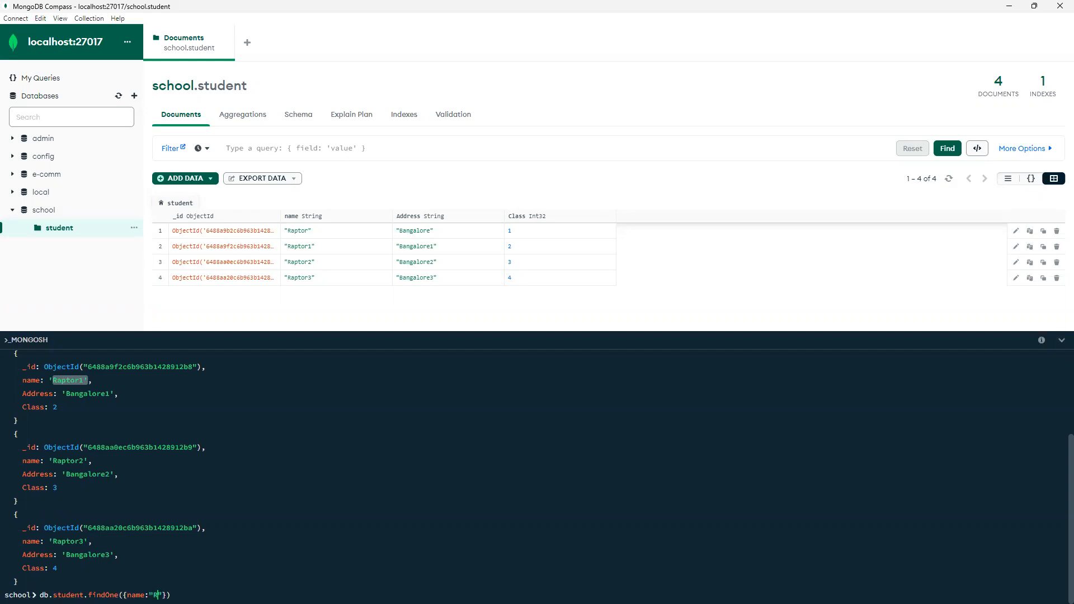
Step: Complete the filter as name "Raptor" and run findOne to get the Bangalore, Class 1 document
{"action": "type", "text": "aptor"}
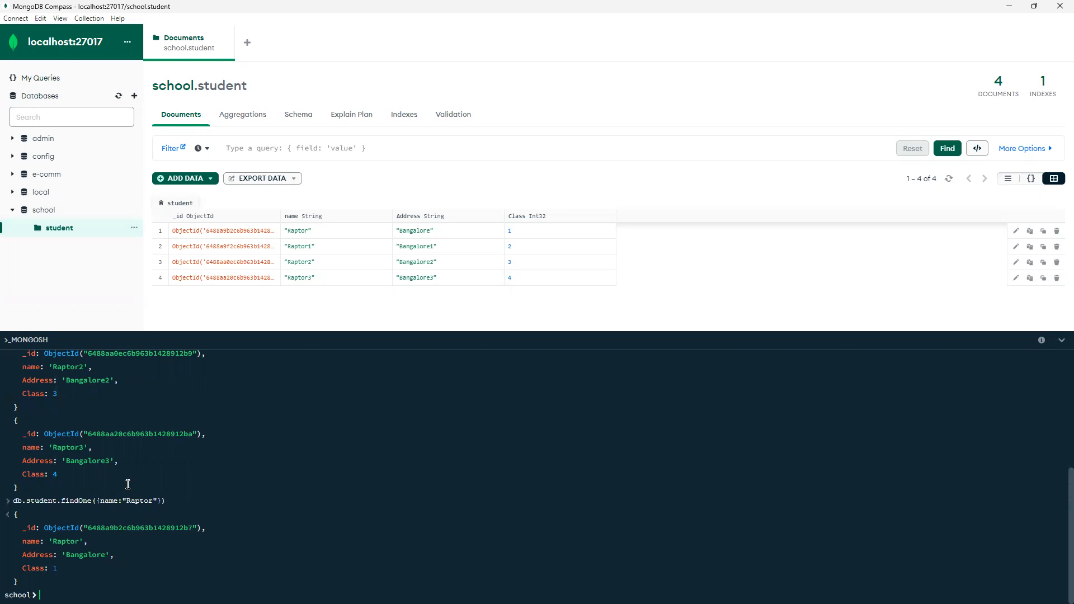
{"action": "mouse_move", "coordinate": [102, 489]}
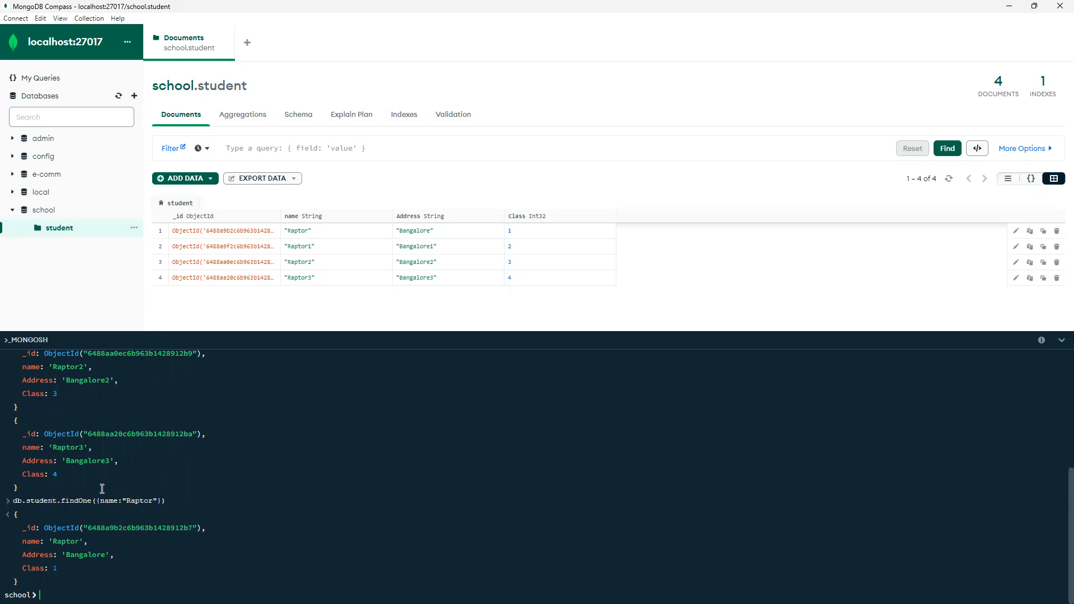